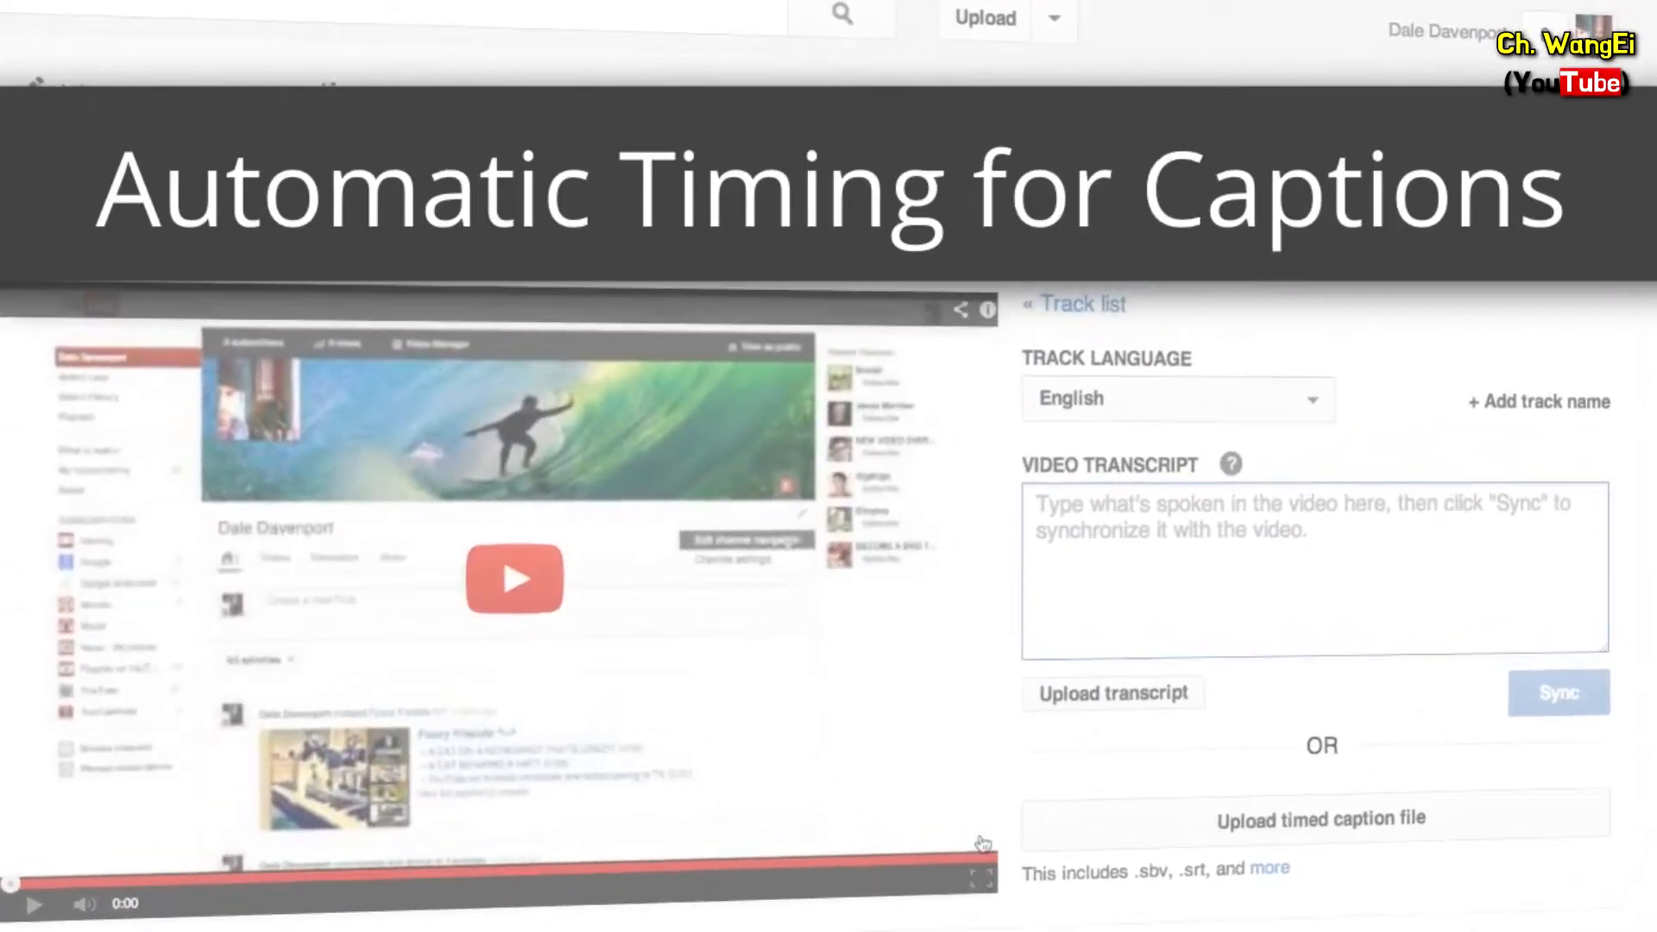
# - Enter the sample line 'Add your captions here!' into the Video Transcript box
pyautogui.write('A')
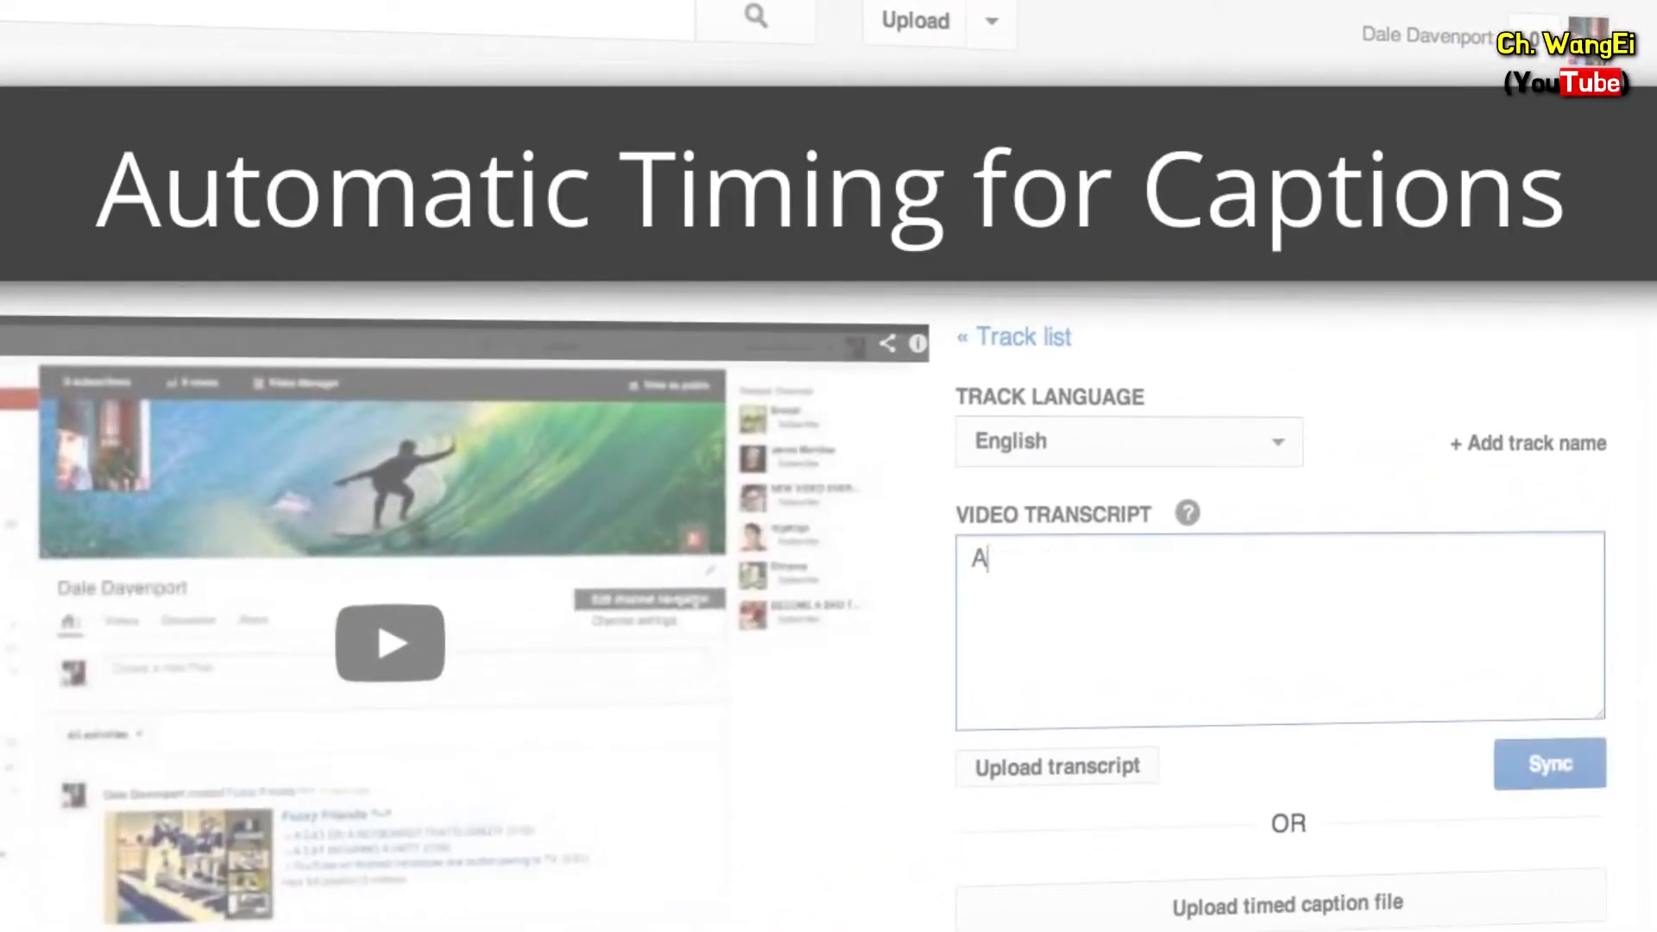
pyautogui.write('dd your captions')
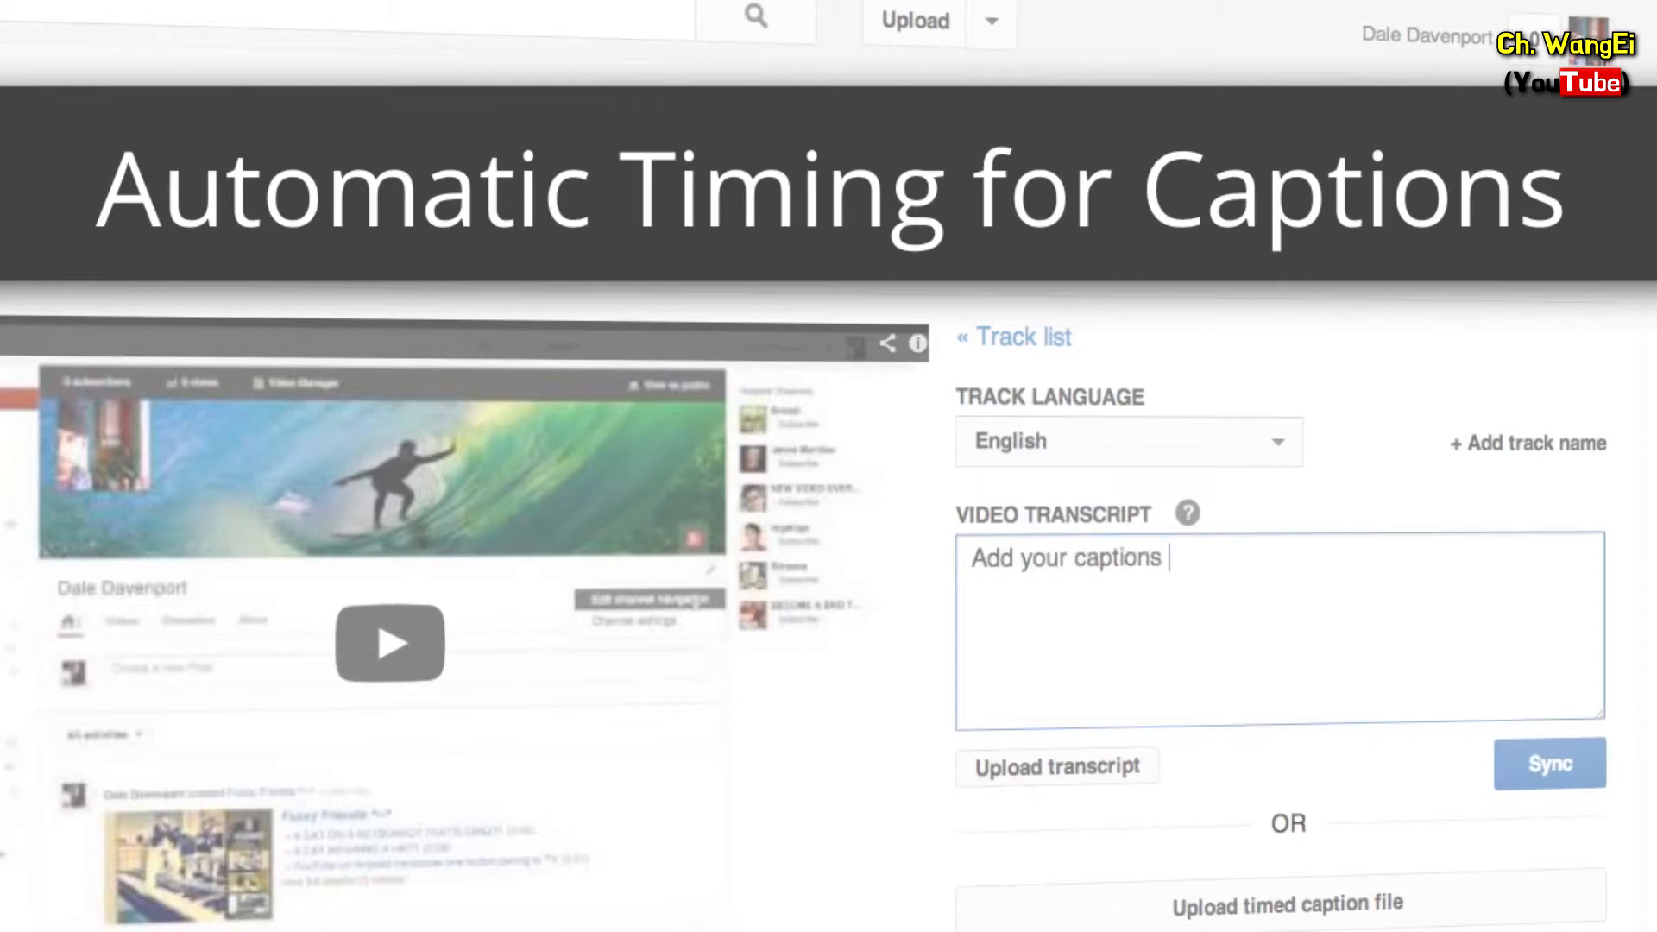
pyautogui.write('here!')
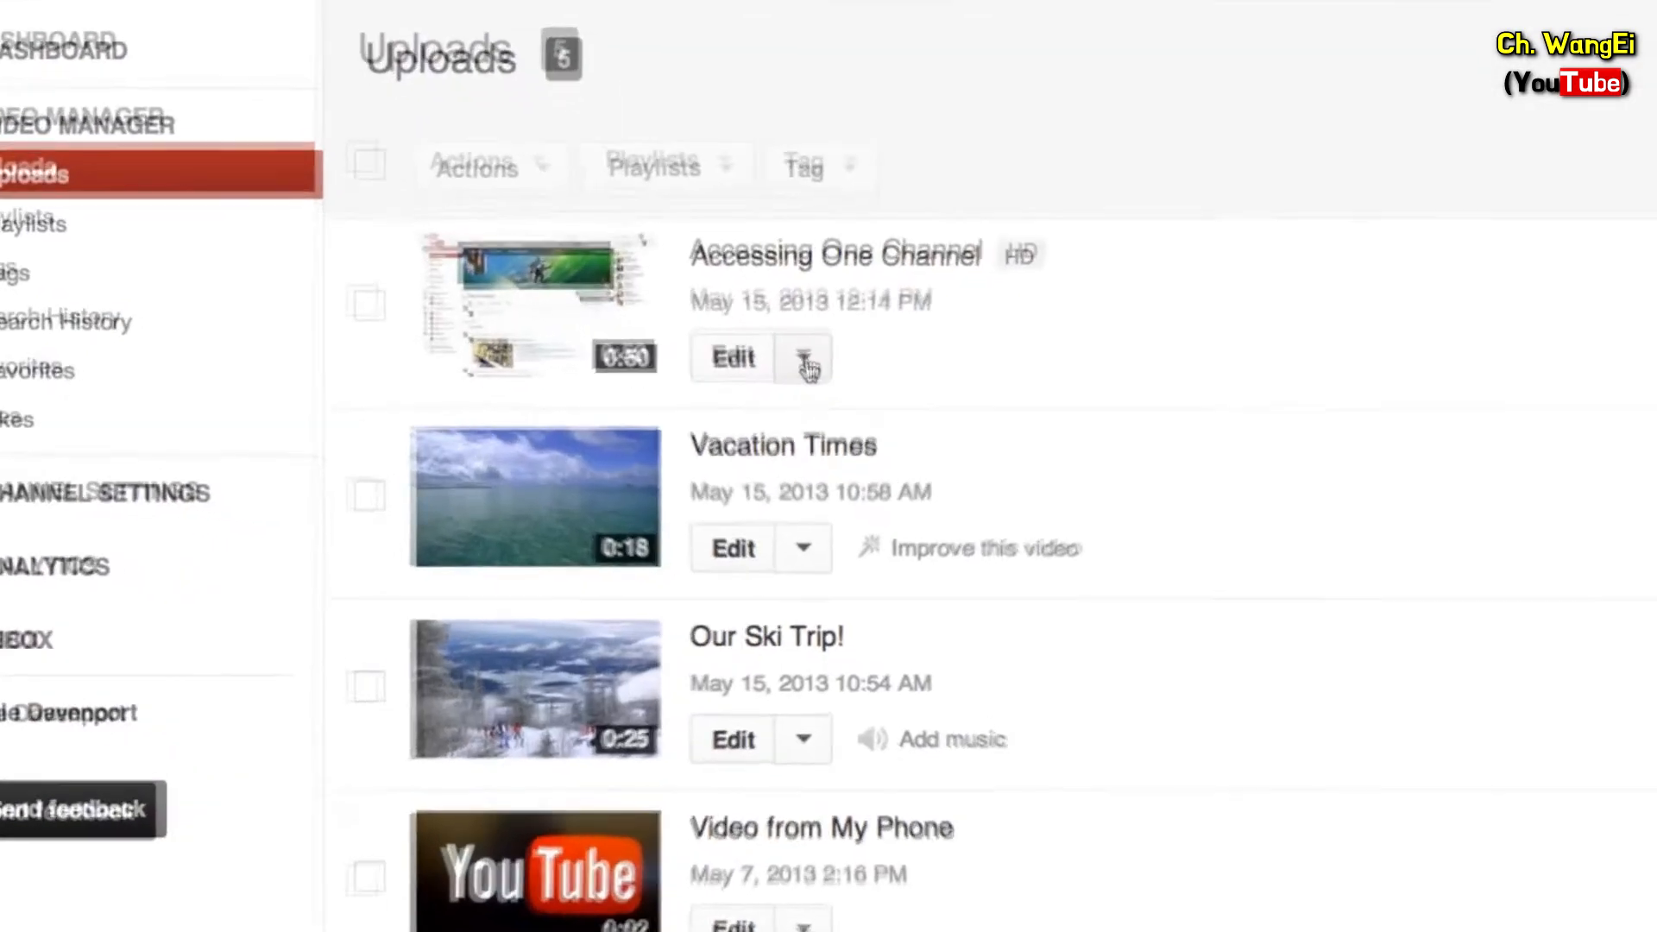
# - From the Accessing One Channel edit menu, go to Captions and begin a new caption track
pyautogui.click(801, 358)
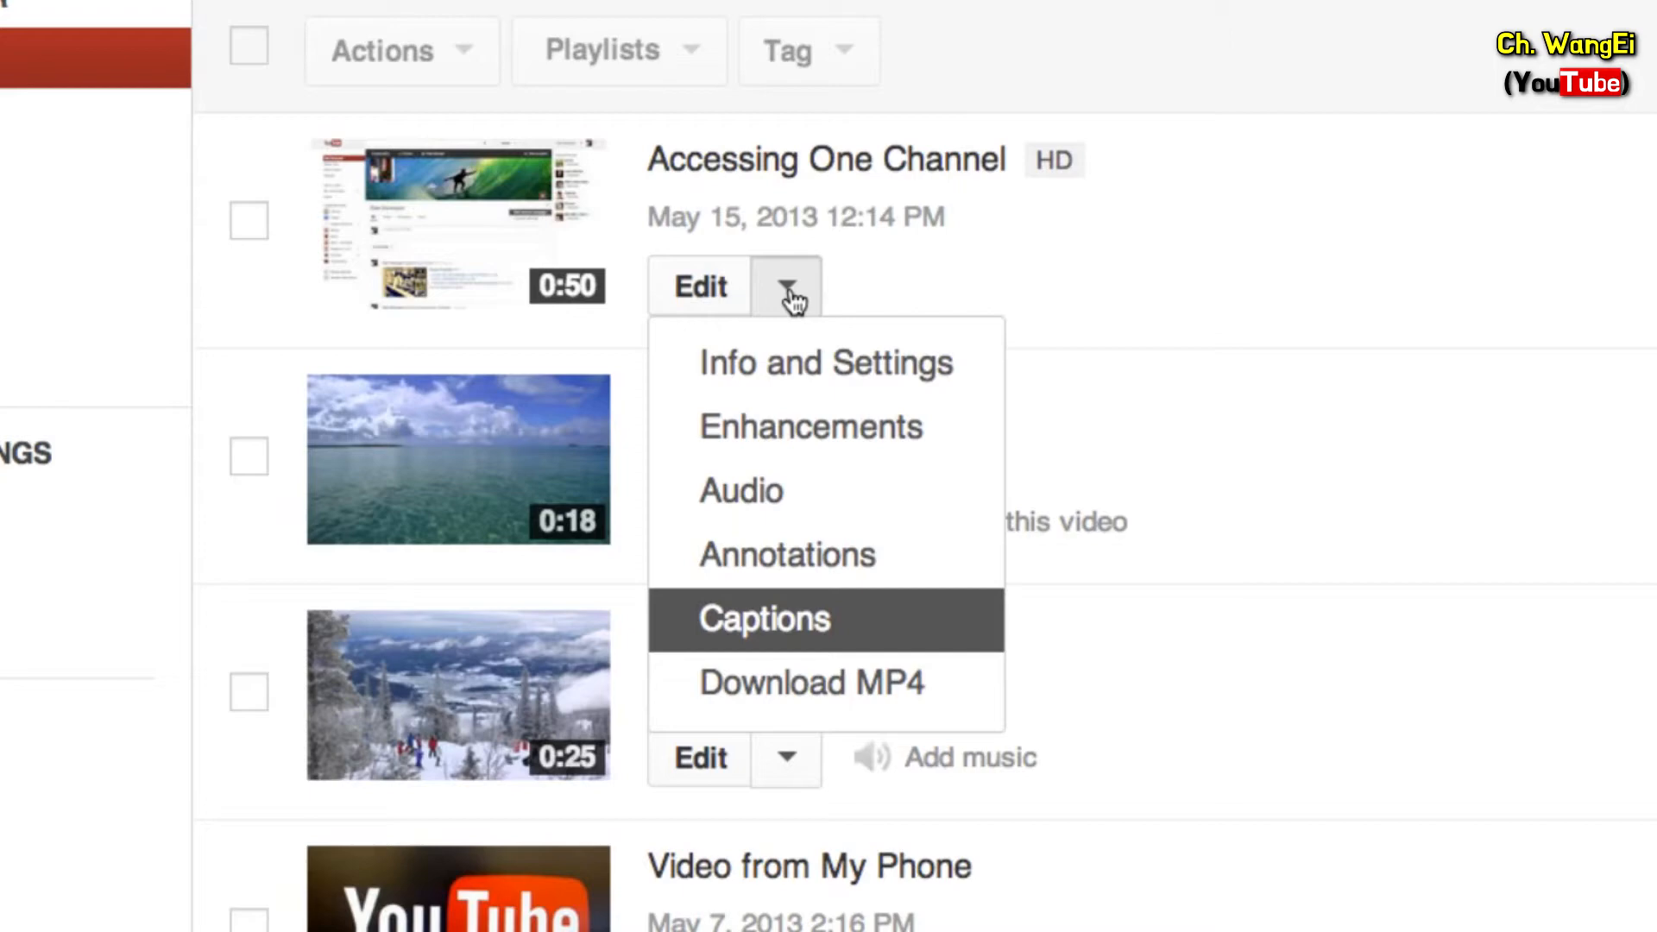
pyautogui.click(763, 618)
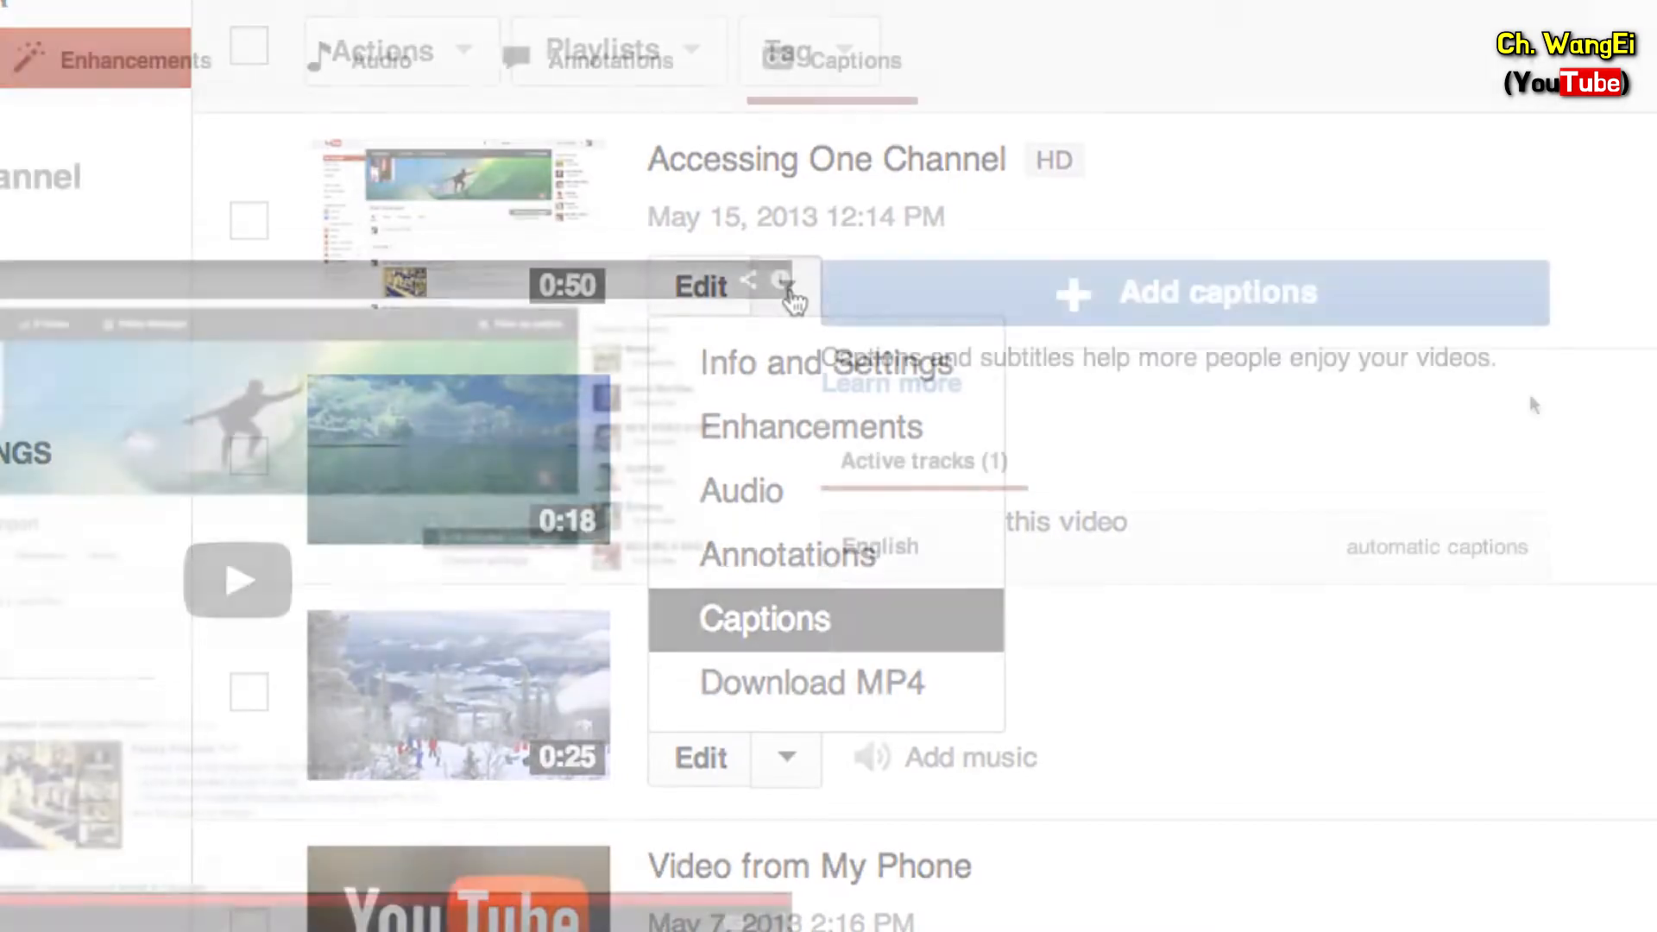
pyautogui.click(762, 618)
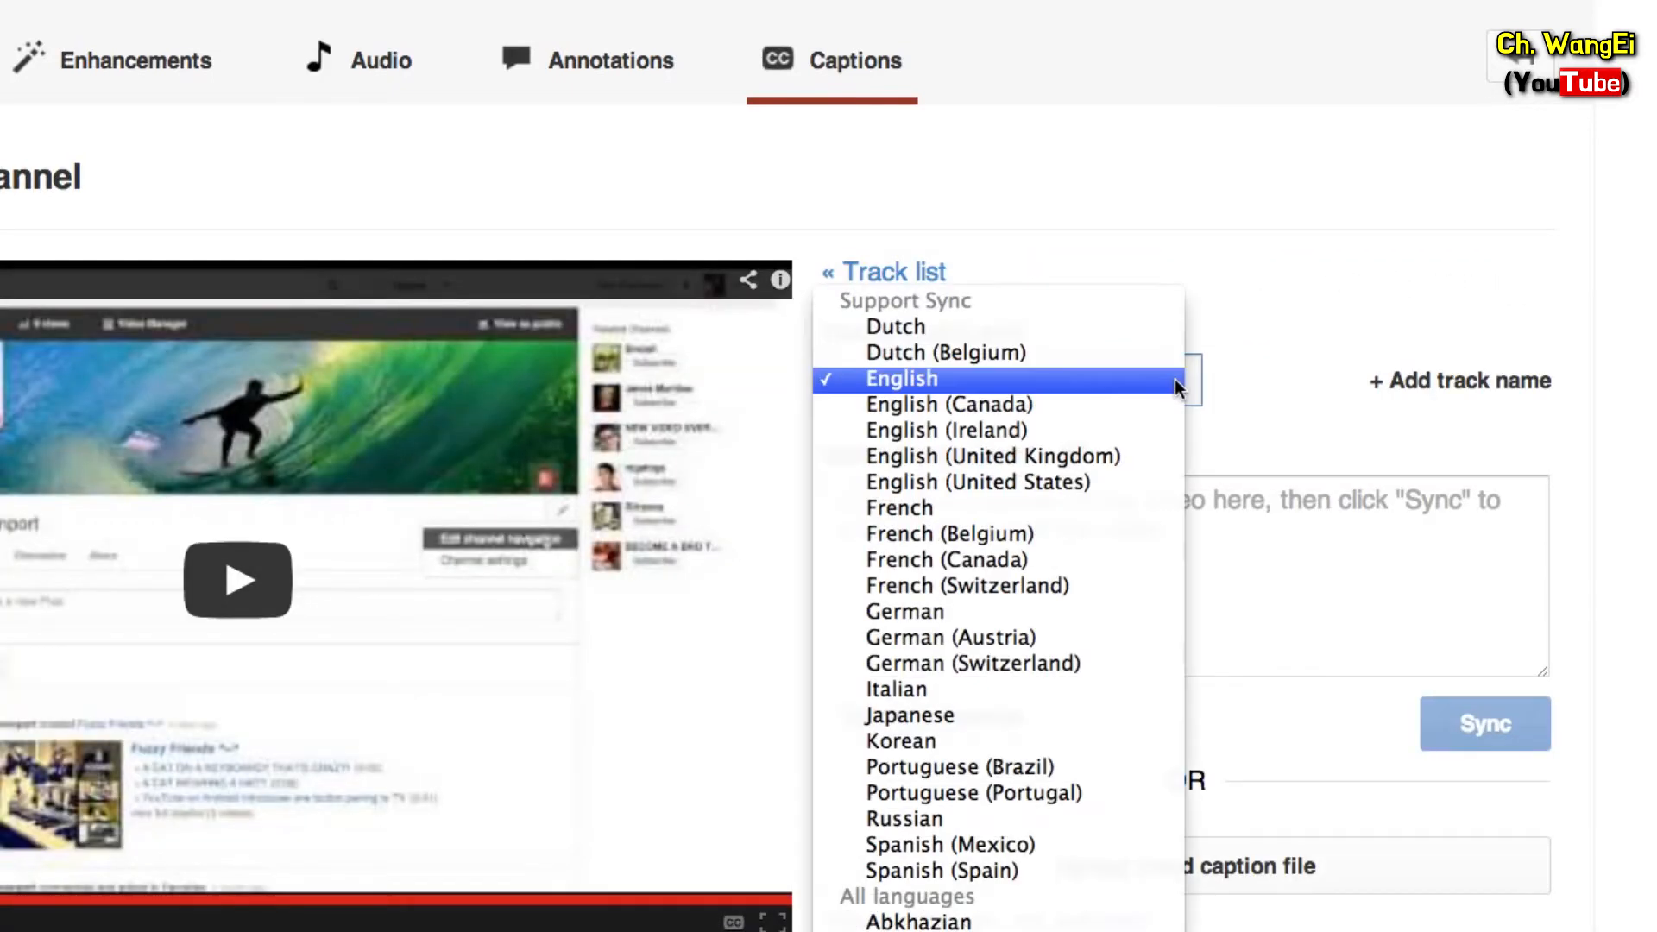
# - Keep English as the track language and enter the full narration starting 'In this video, we'
pyautogui.click(899, 378)
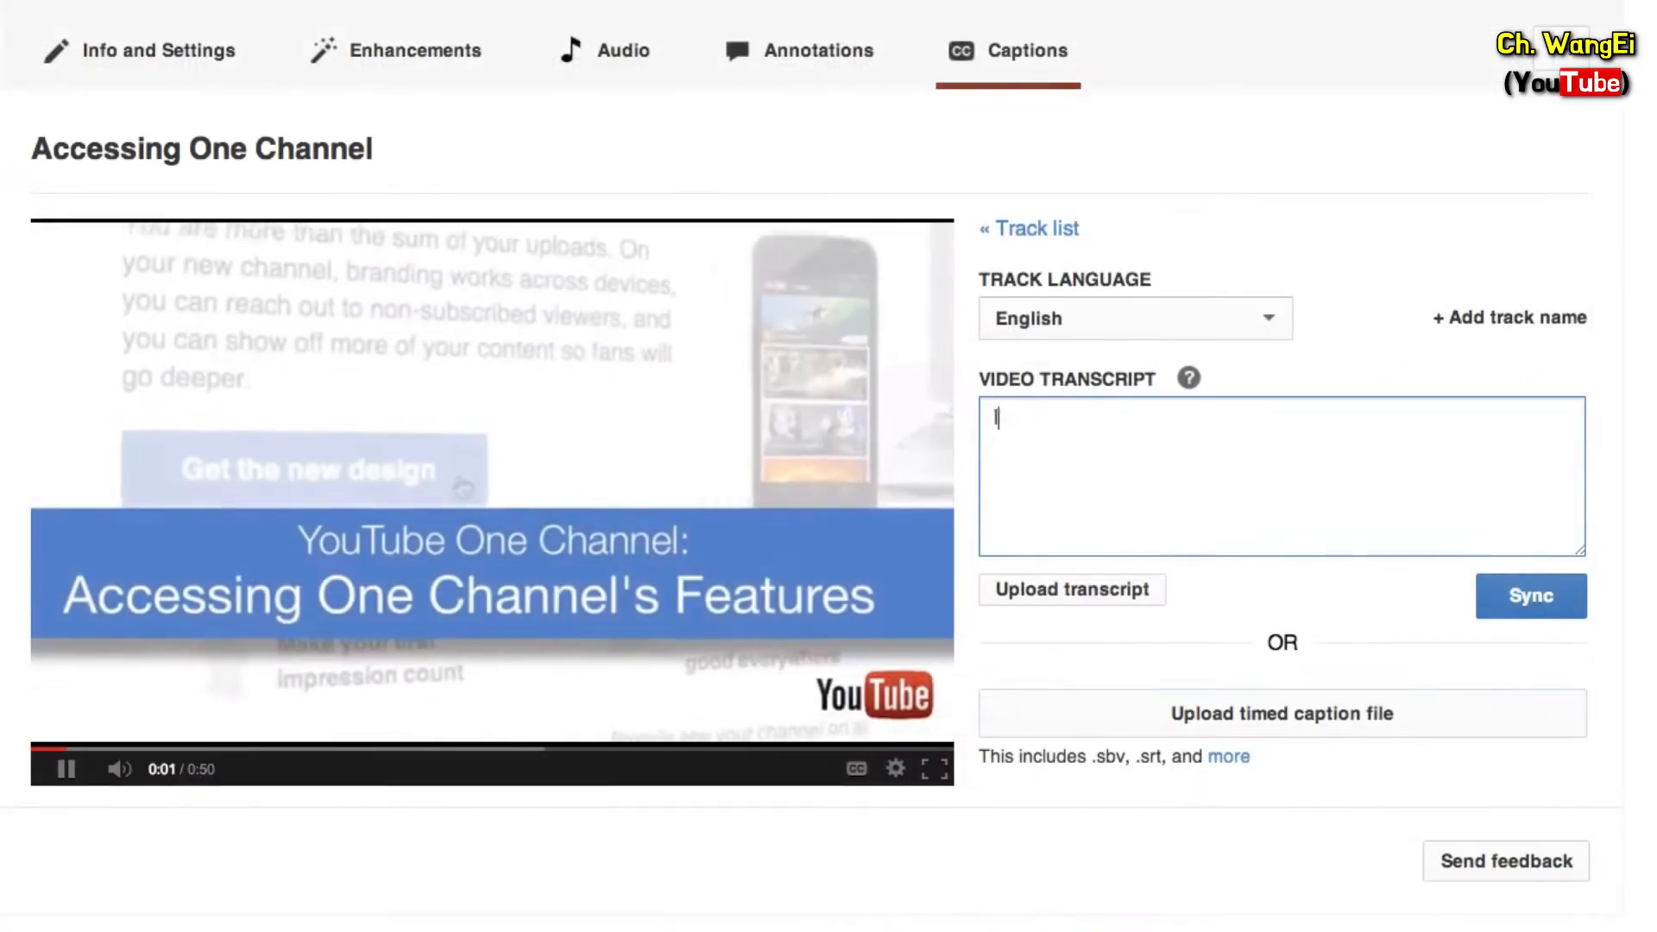
pyautogui.write("In this video, we'll show you how to en")
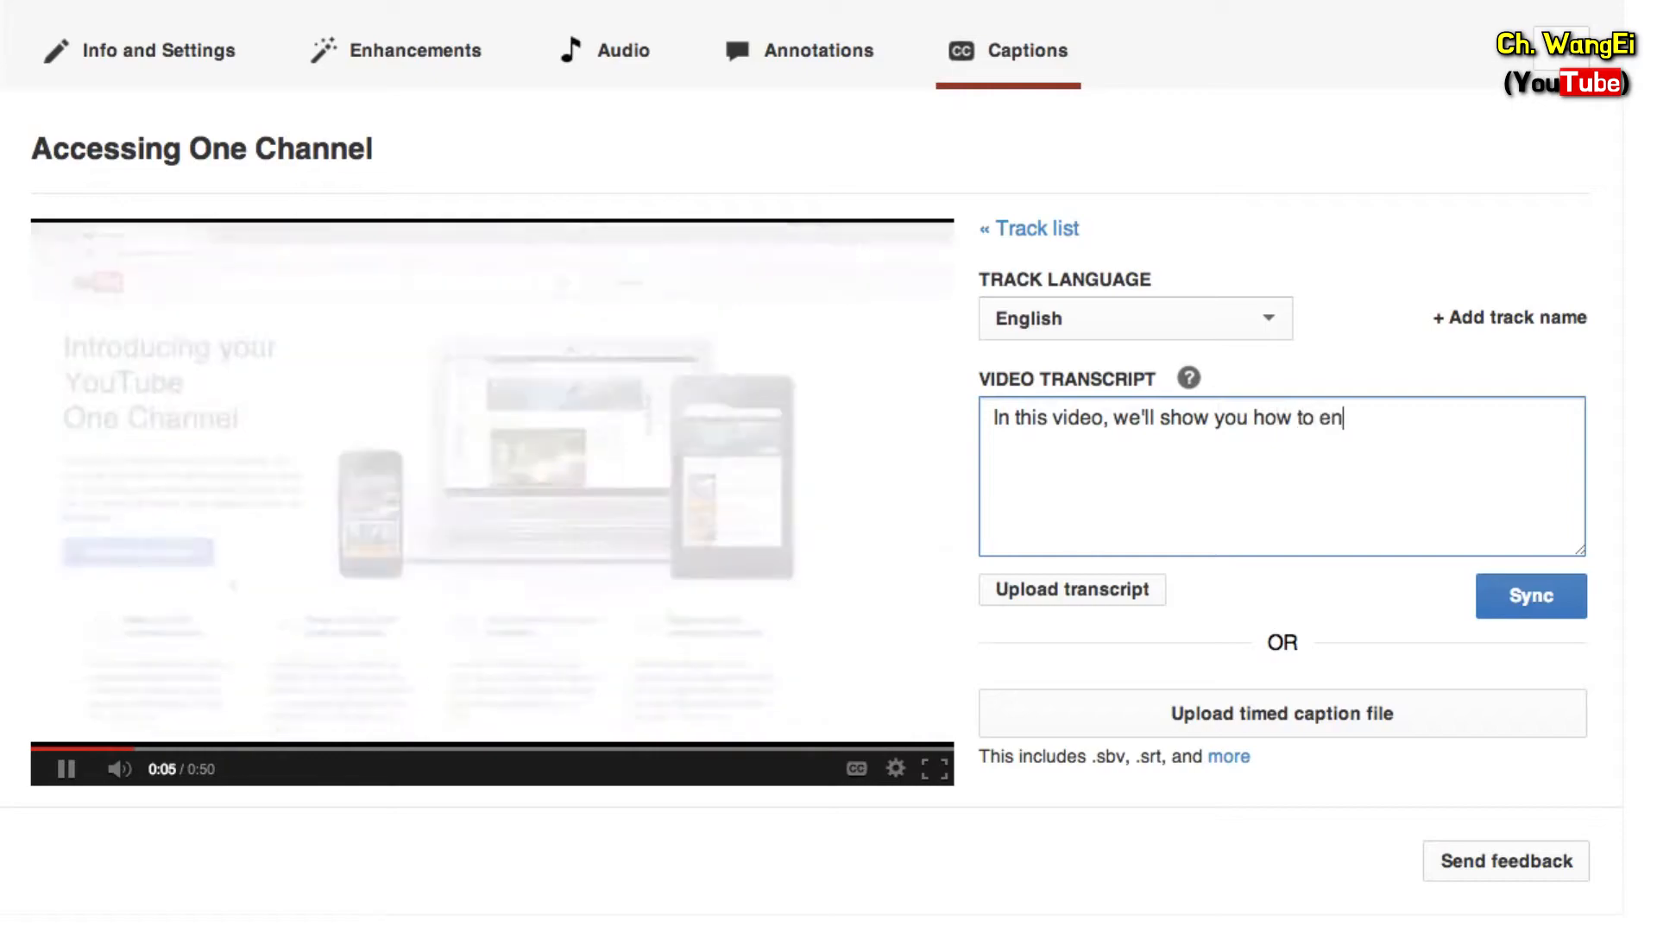
pyautogui.write('able one chann')
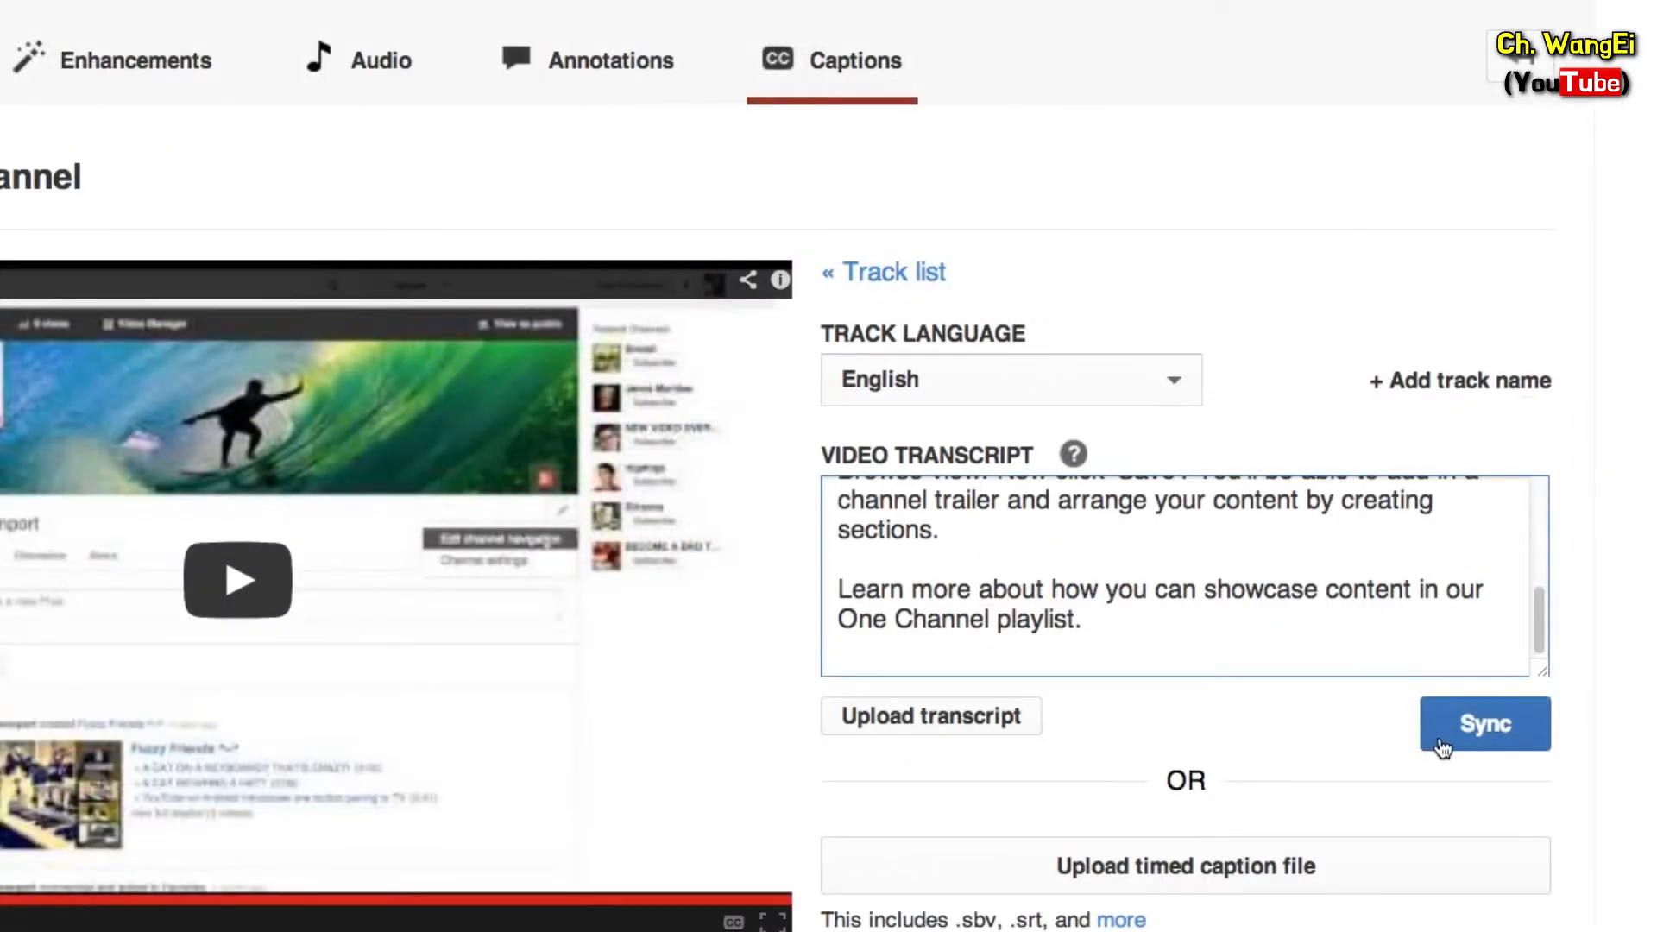
# - Sync the transcript so it splits into timed caption lines from 00:00 onward
pyautogui.click(1484, 724)
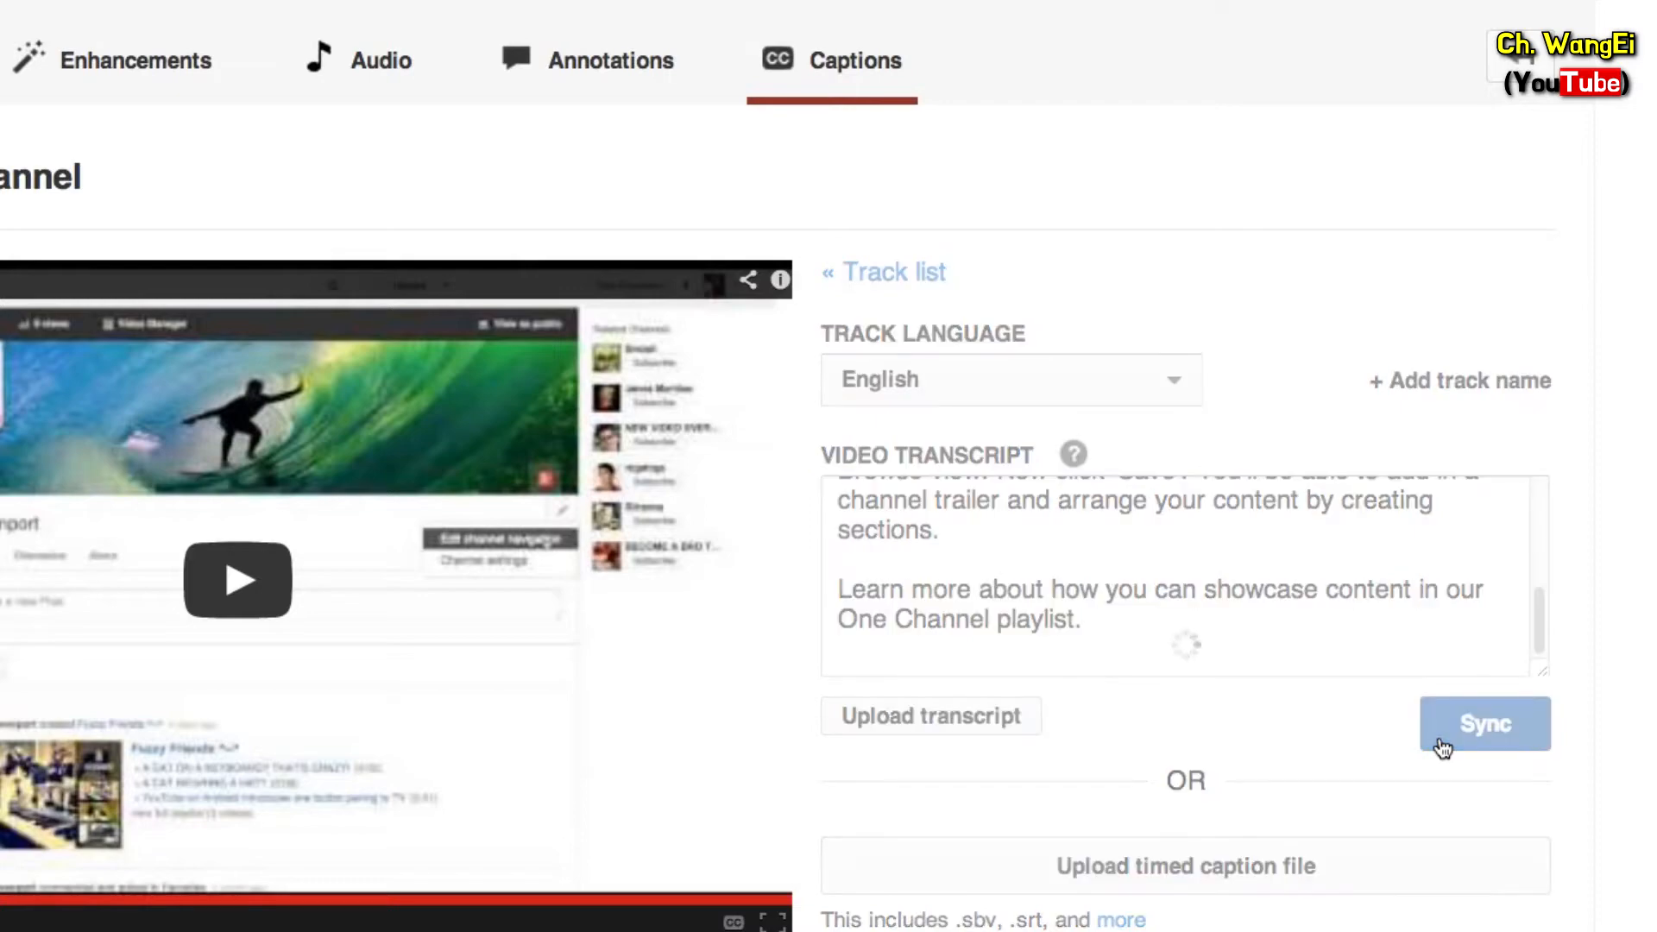
pyautogui.click(1483, 724)
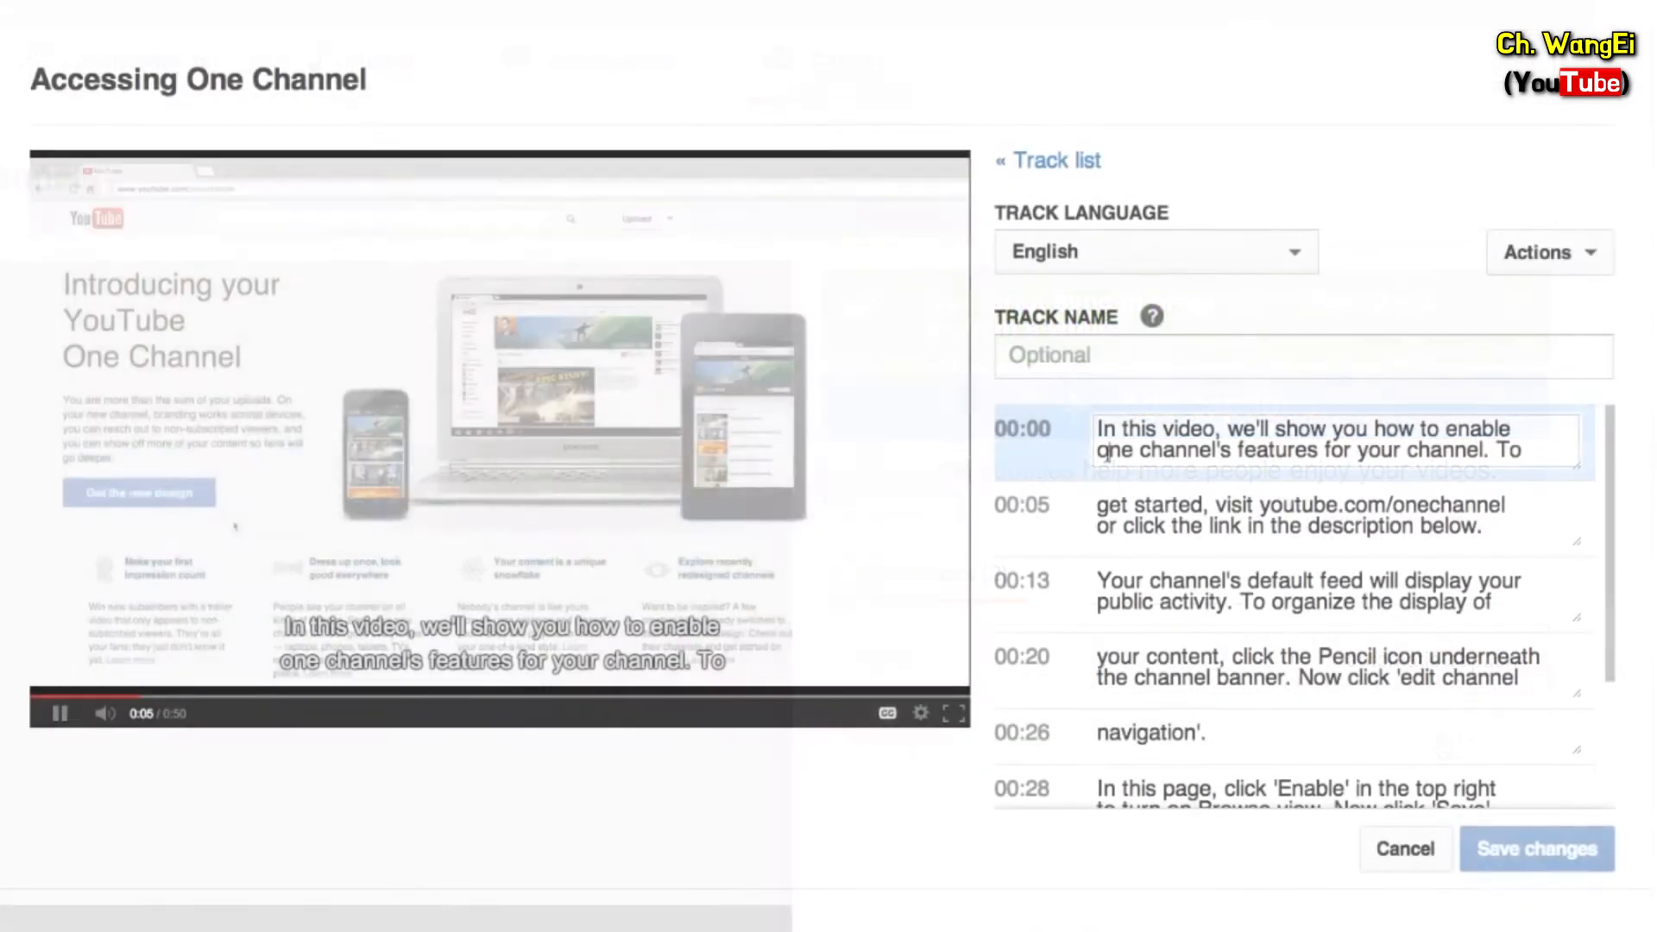